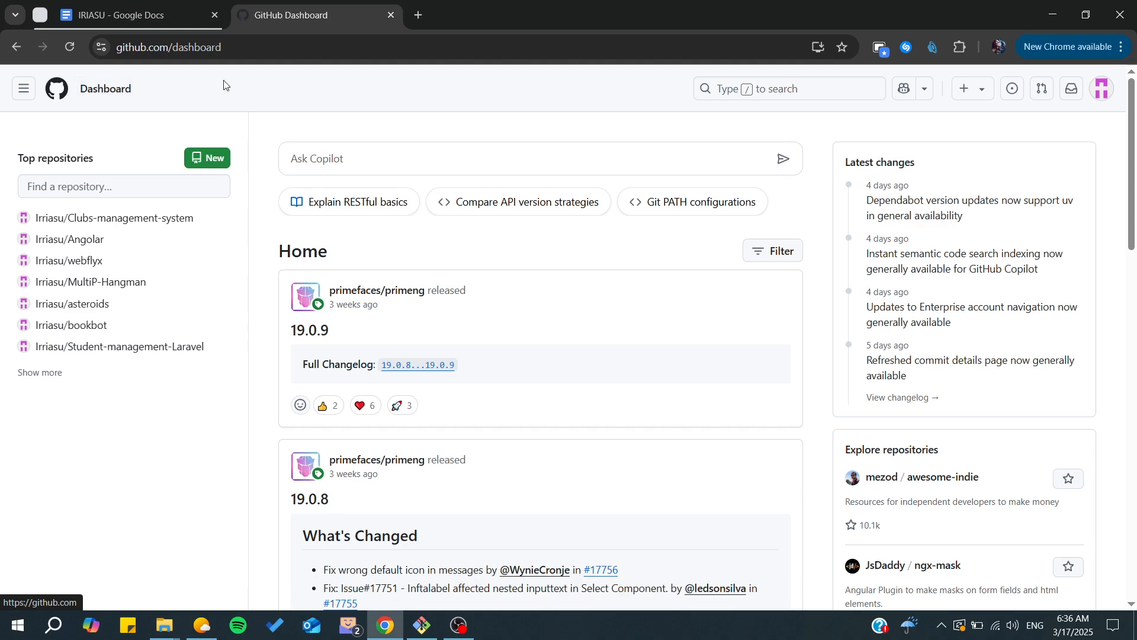
mouse_move(123, 481)
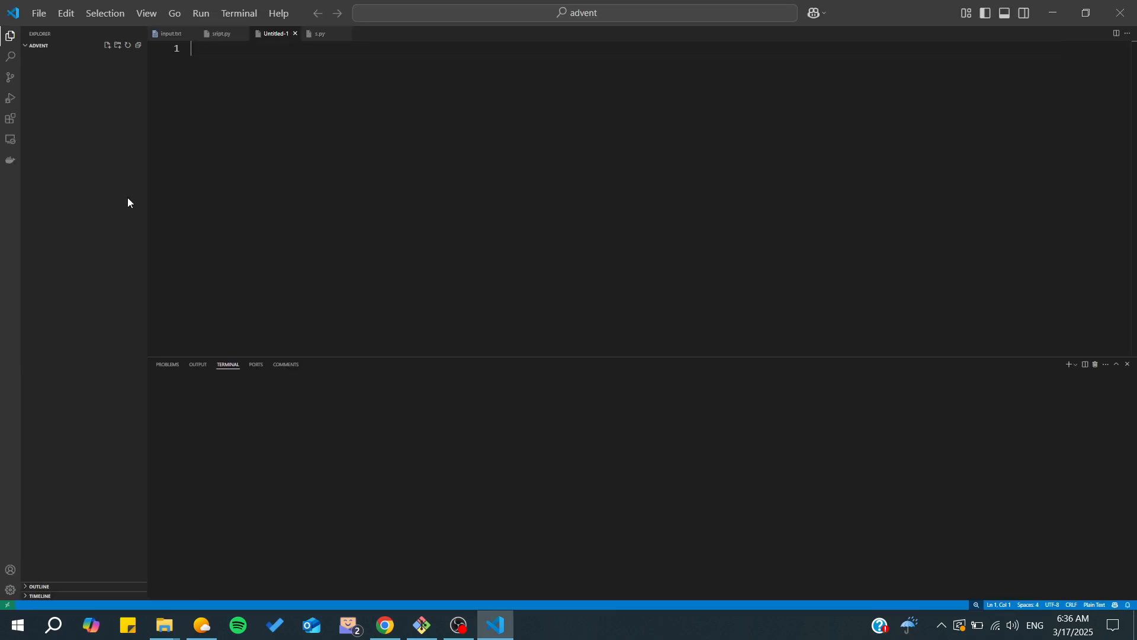
Show the advent files, then switch to Source Control so it scans for Git repositories.
click(37, 45)
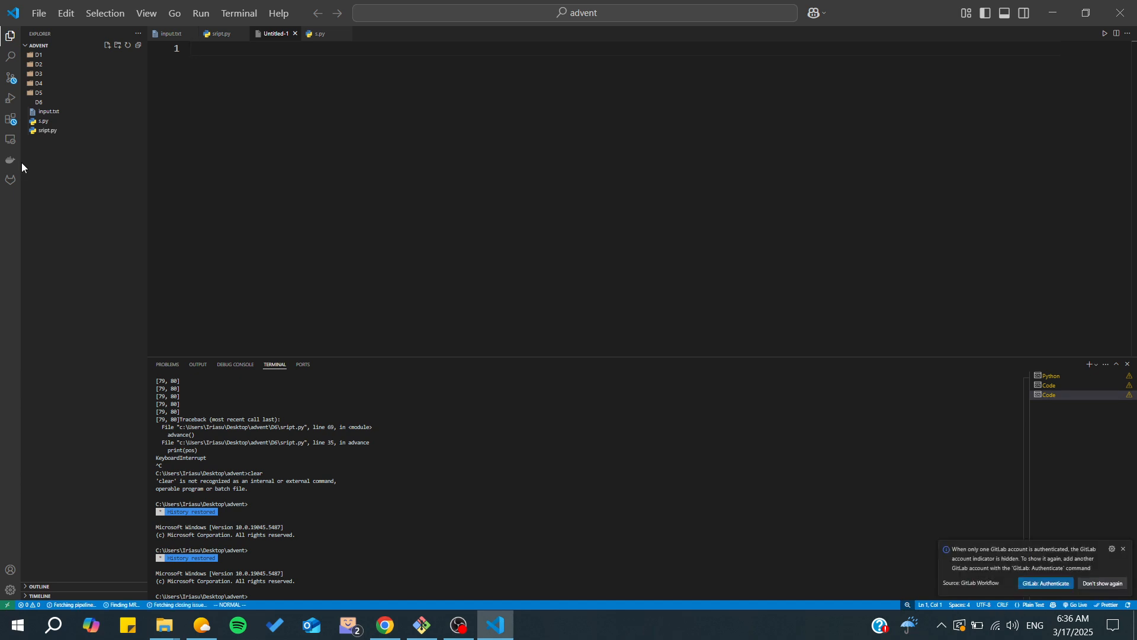
click(11, 76)
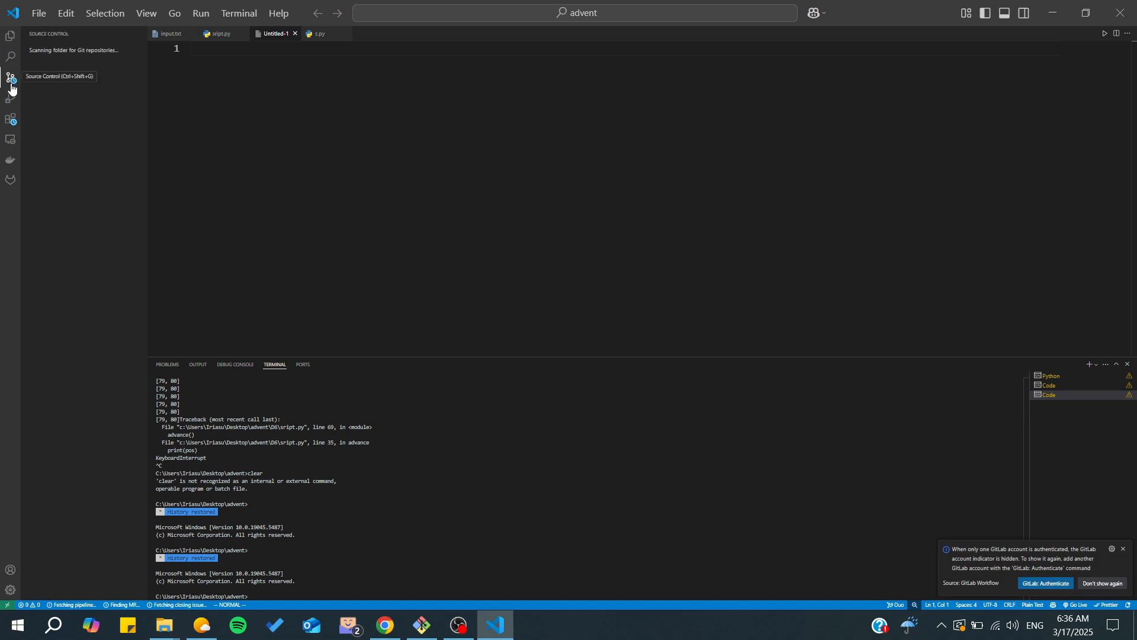
Initialize a Git repository in the advent folder, listing all day files as pending changes.
click(11, 77)
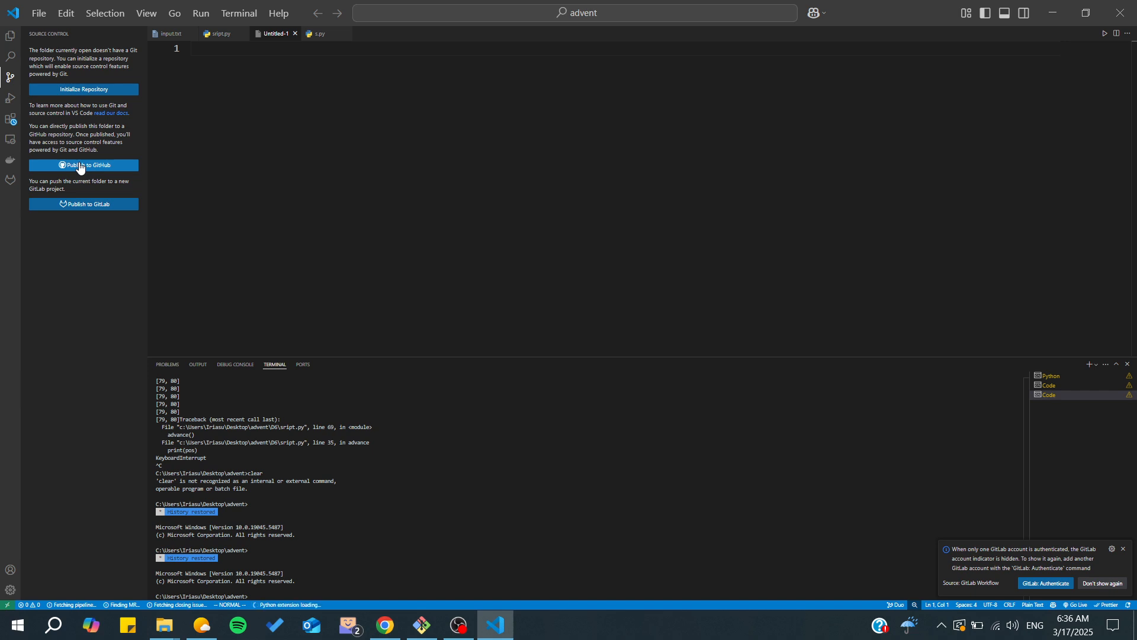
mouse_move(11, 77)
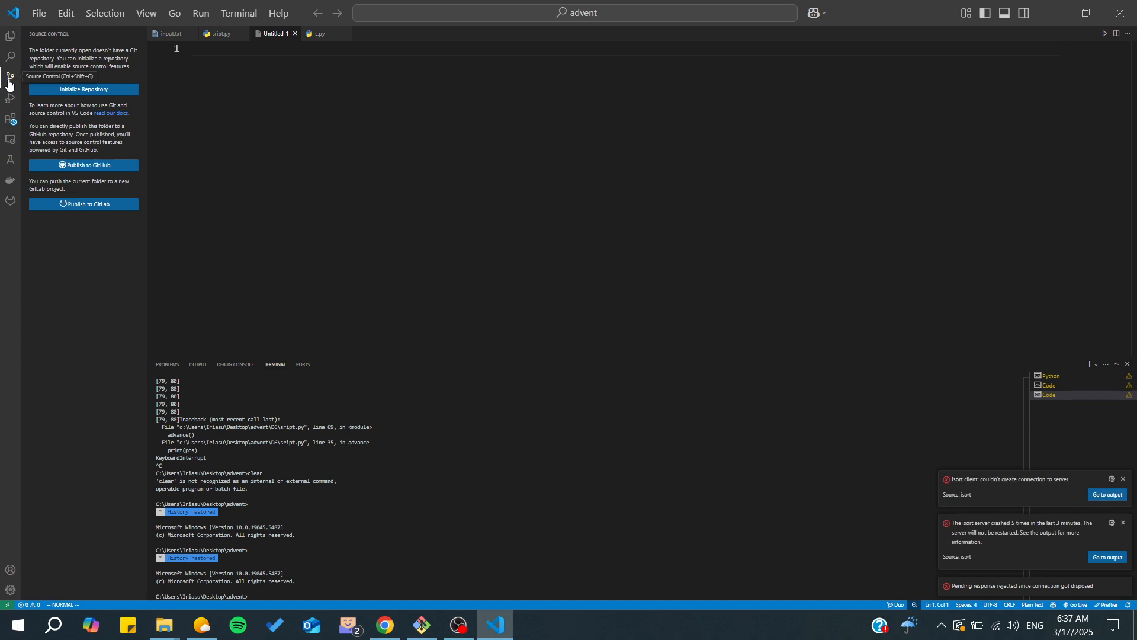
mouse_move(53, 106)
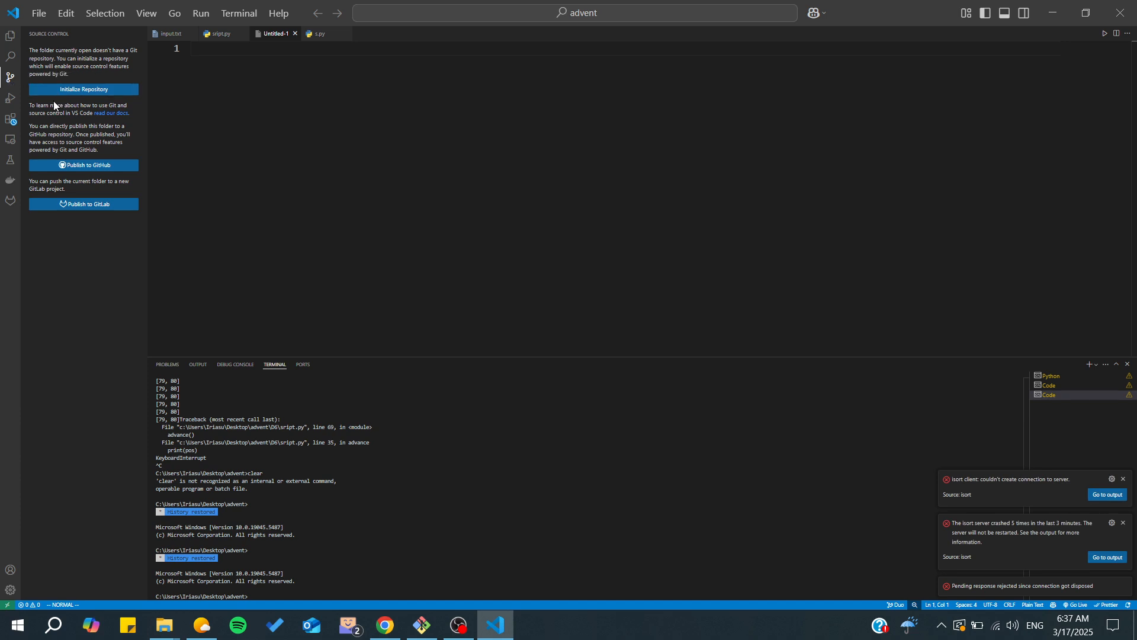
mouse_move(83, 89)
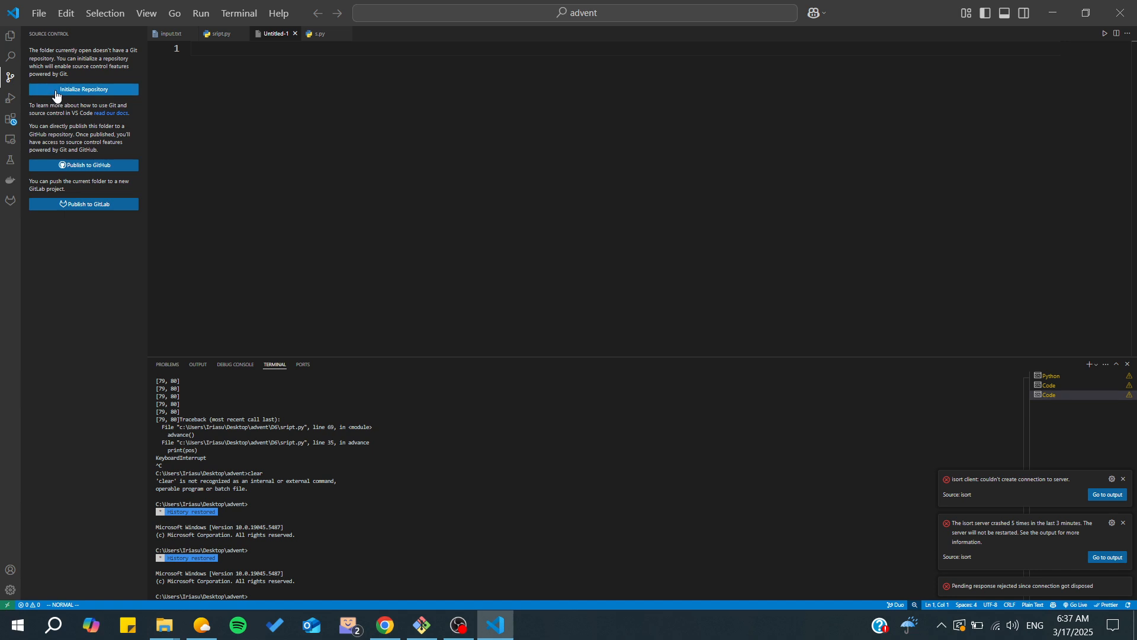
mouse_move(87, 98)
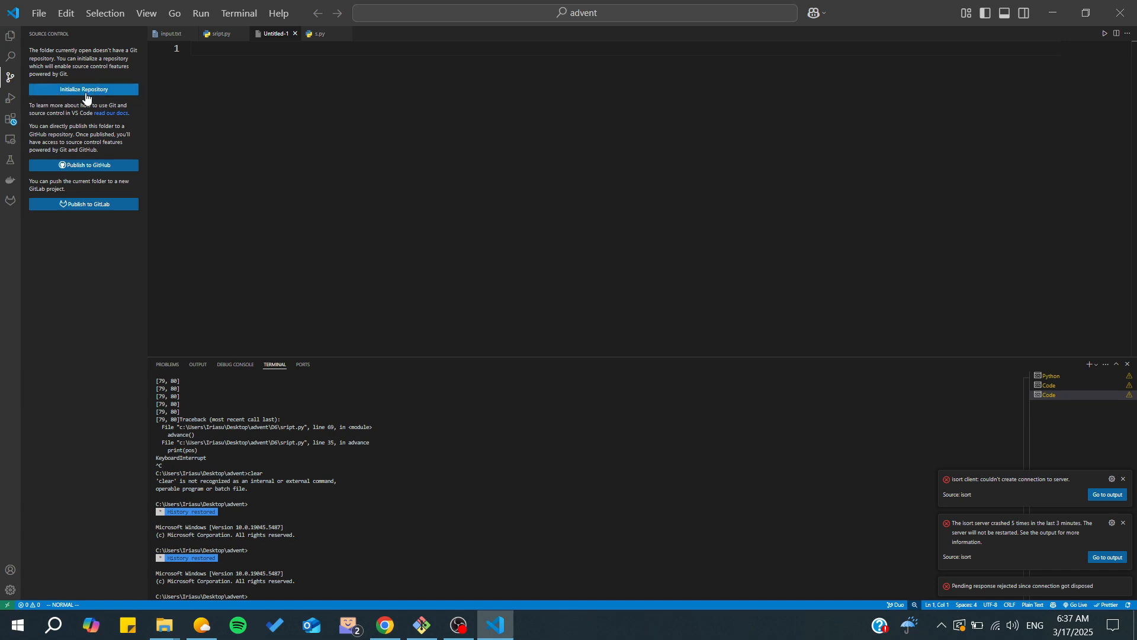
click(83, 88)
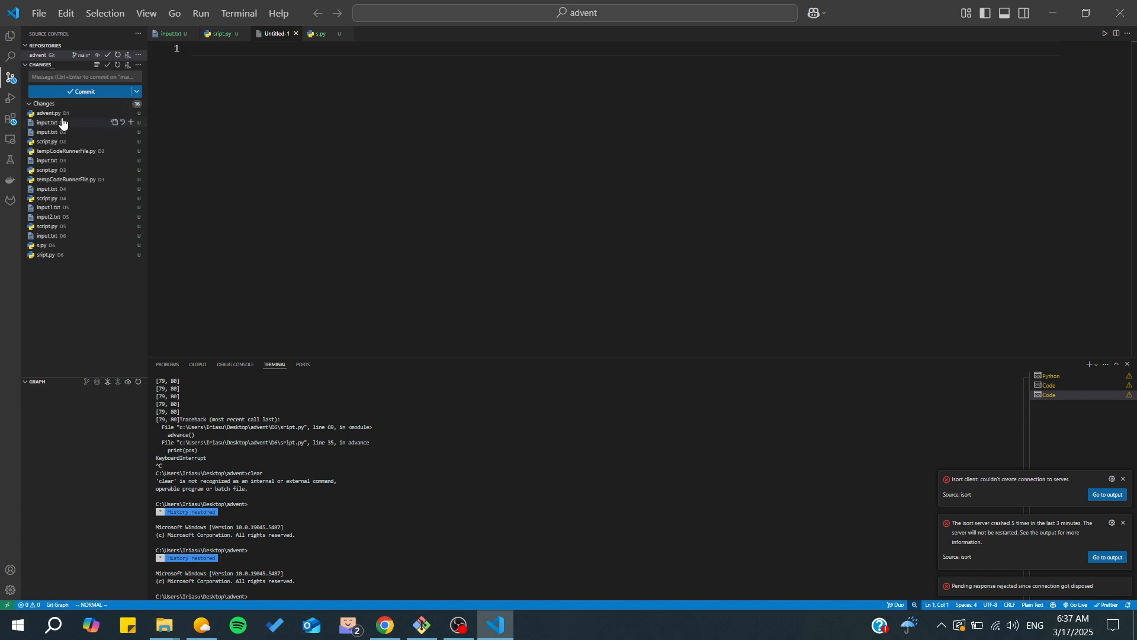
Return to the advent file tree marked untracked, then minimize VS Code to the desktop.
click(10, 34)
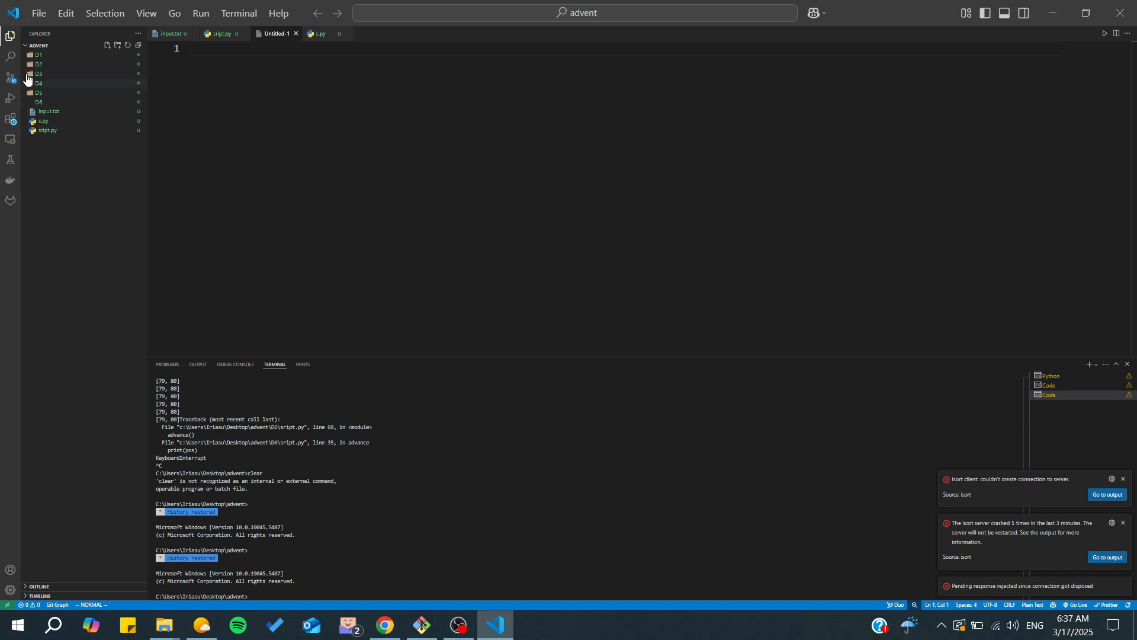
mouse_move(16, 83)
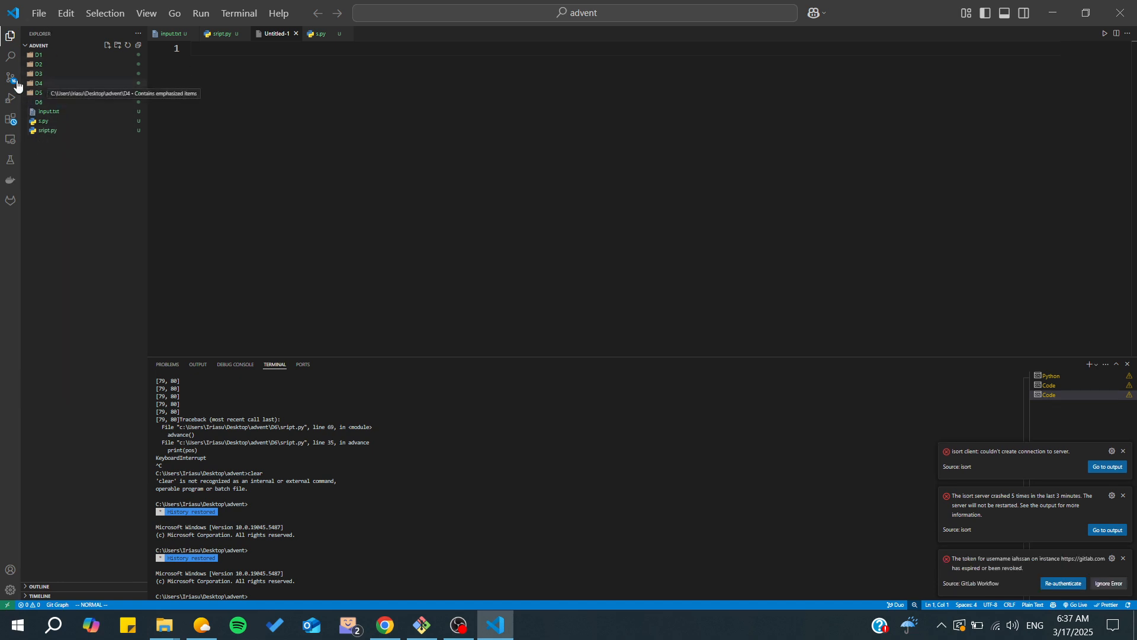
click(11, 75)
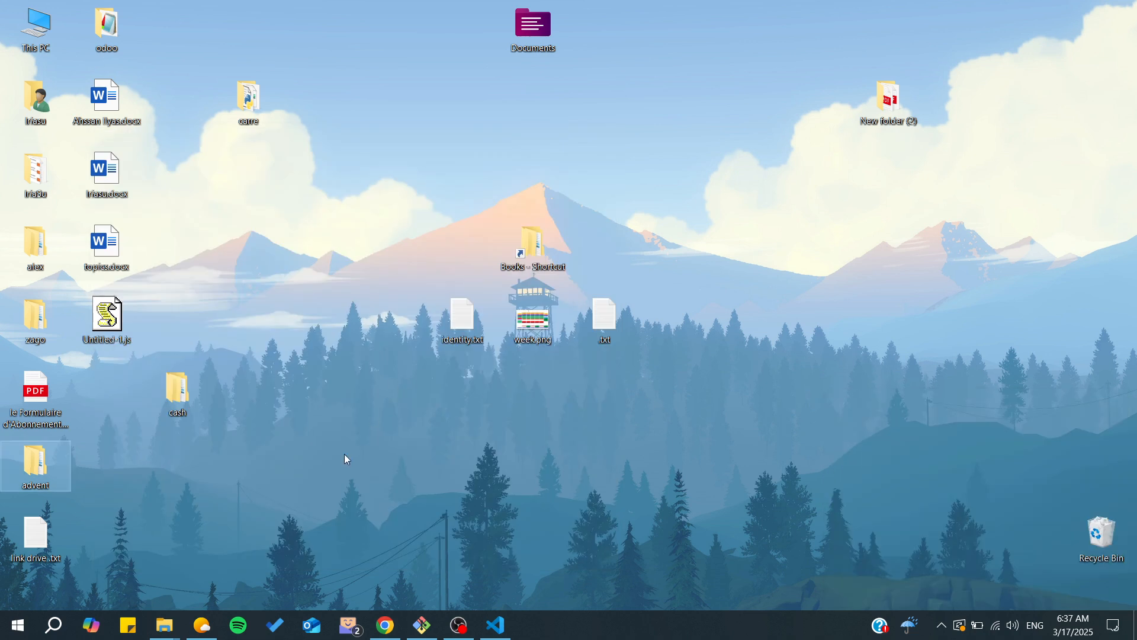
Find the new .git folder beside D1–D6 in File Explorer, then return to VS Code's pending changes.
double_click(34, 464)
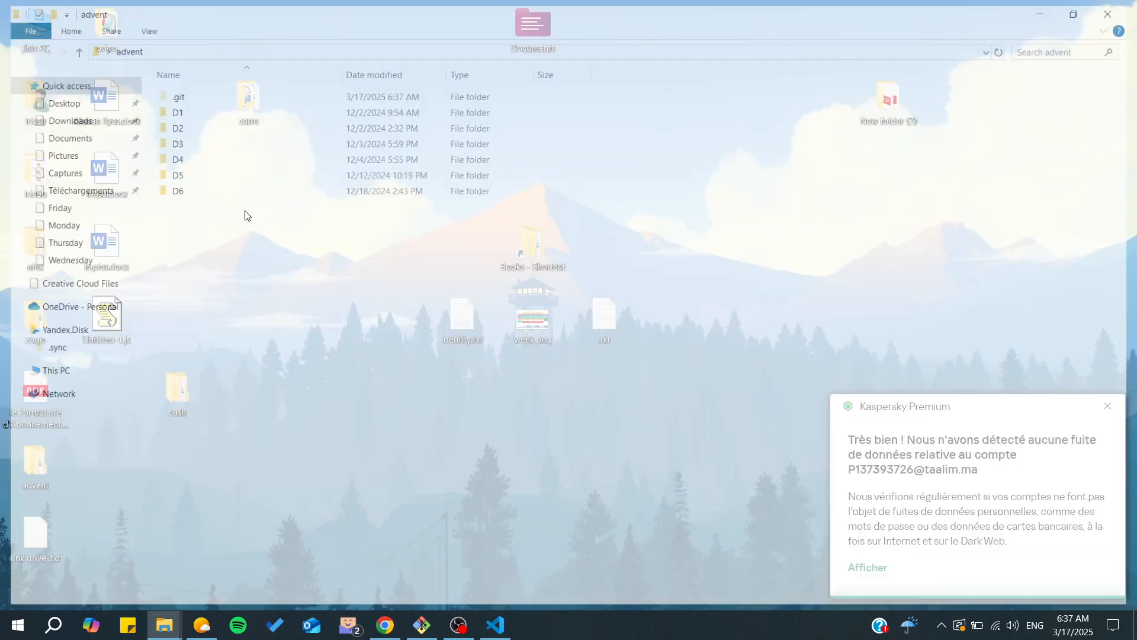
click(170, 93)
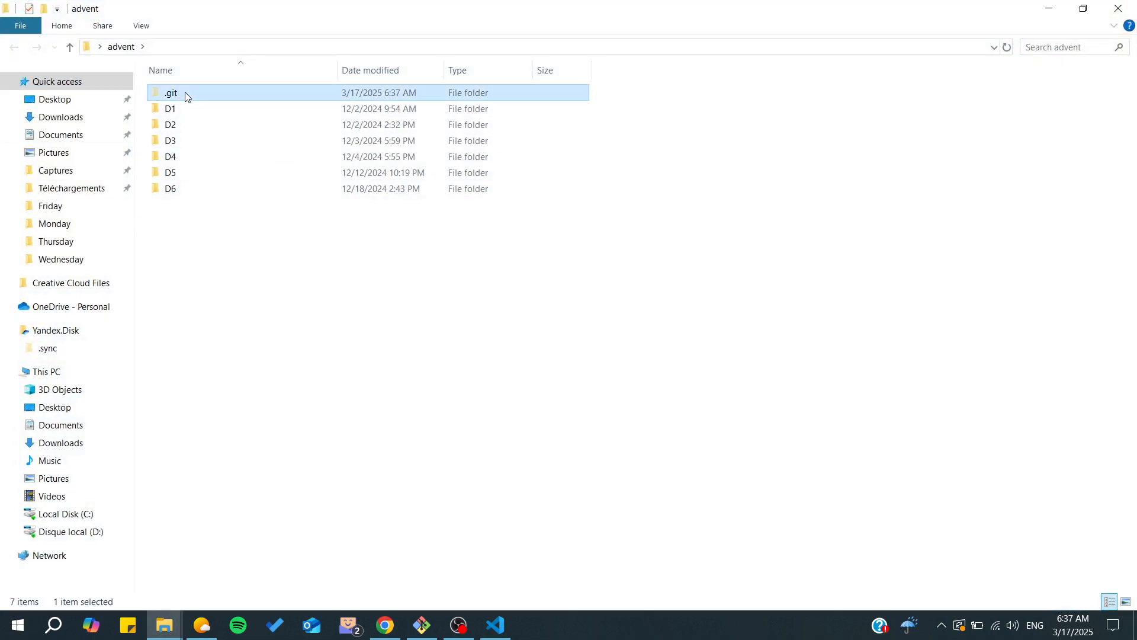
mouse_move(187, 96)
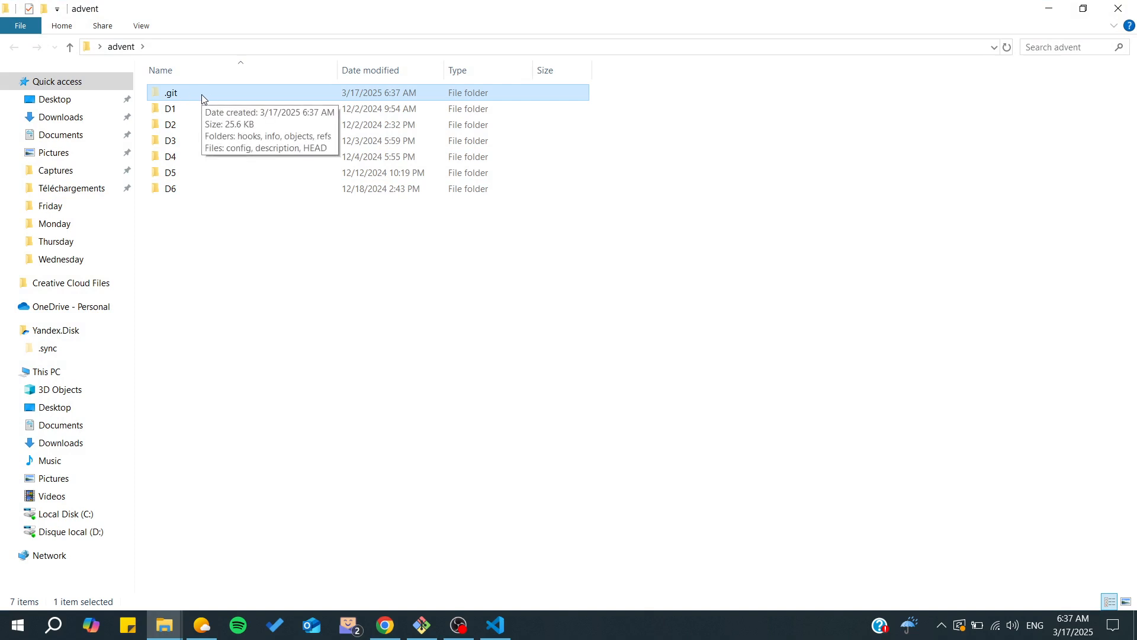
mouse_move(174, 102)
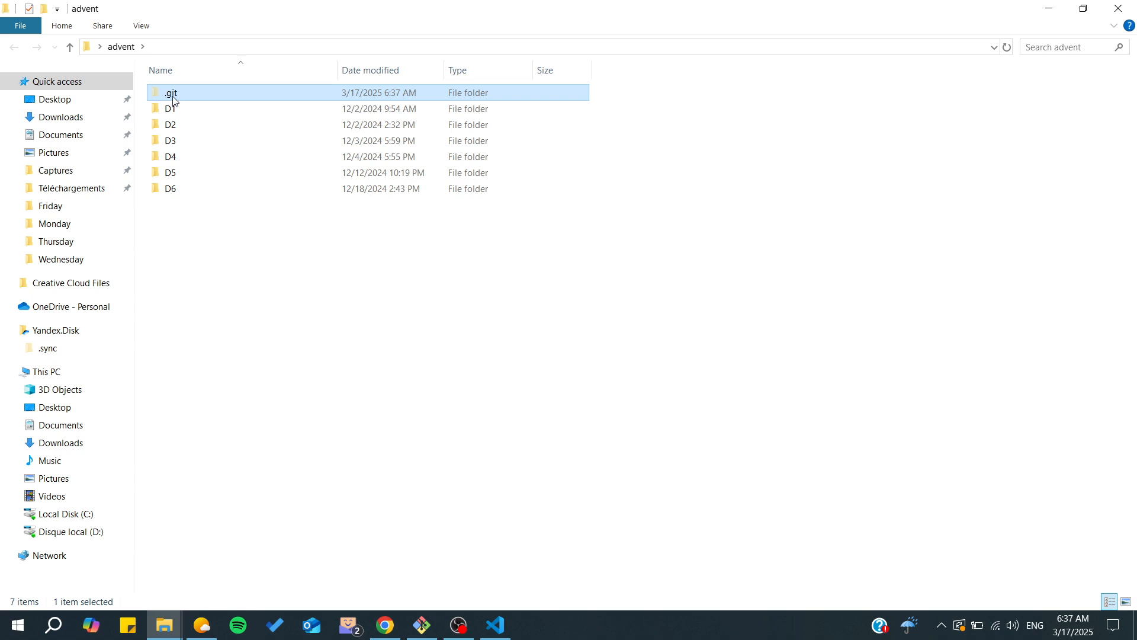
mouse_move(171, 92)
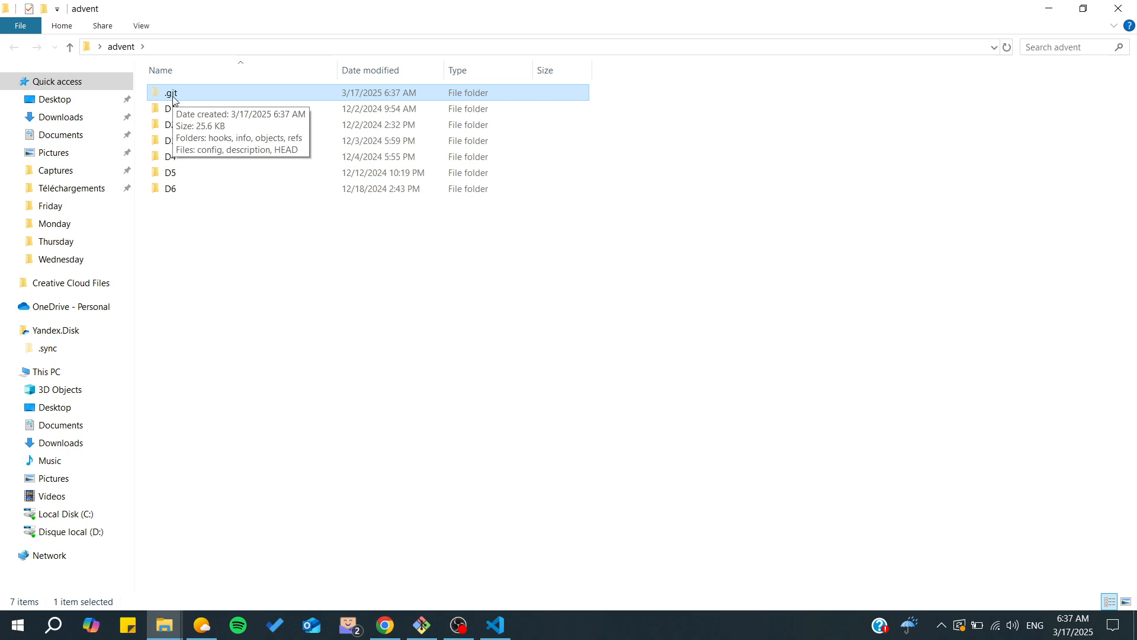
mouse_move(198, 100)
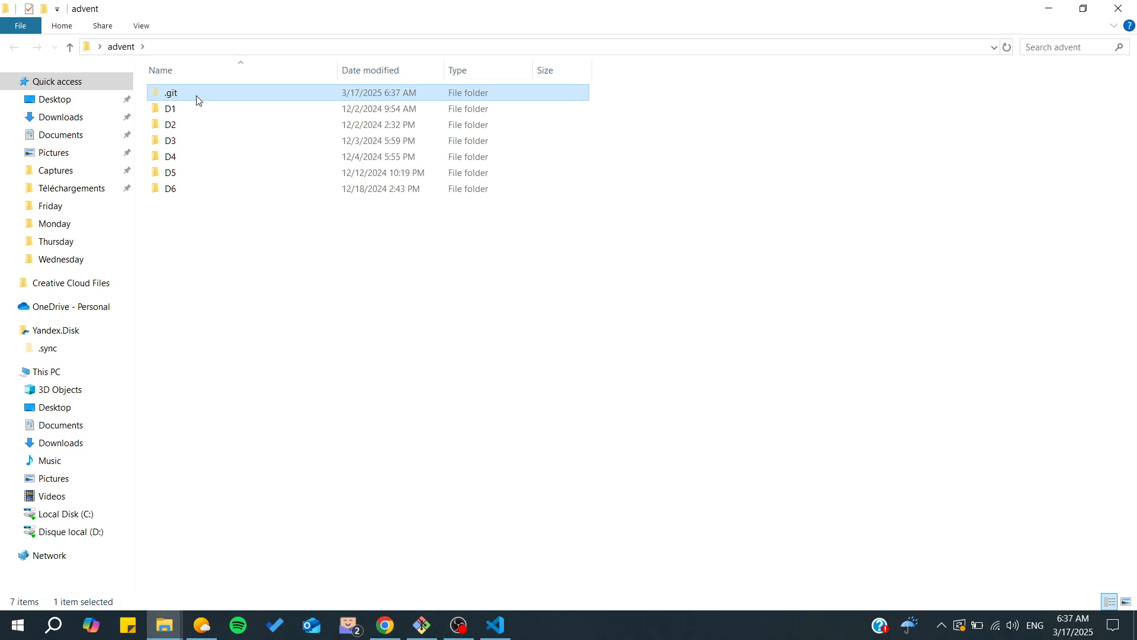
click(495, 629)
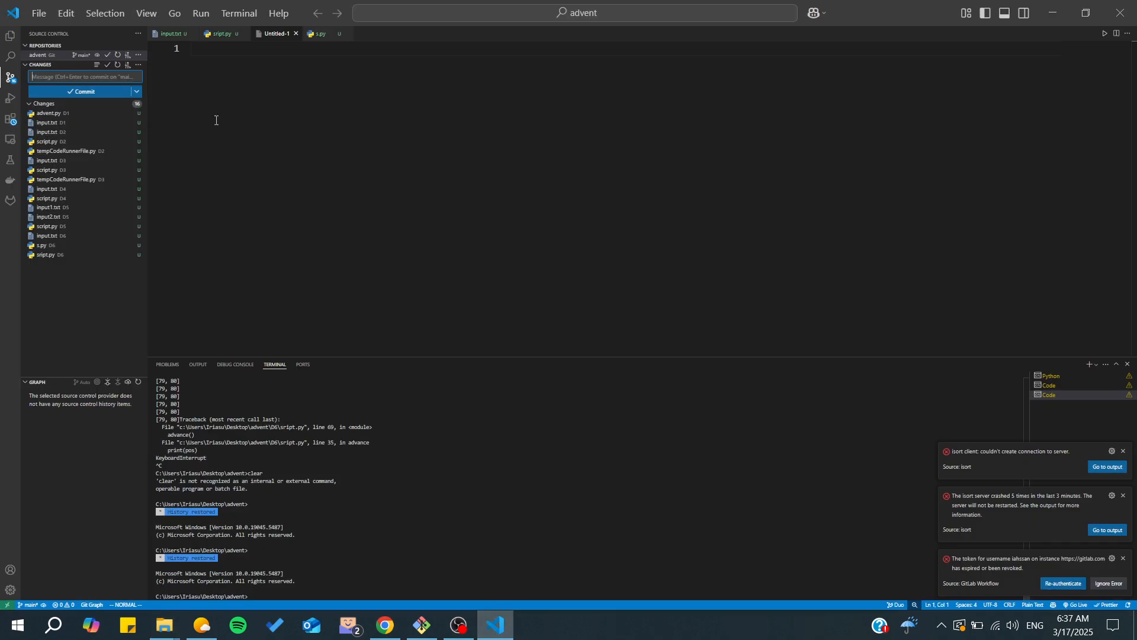
mouse_move(490, 577)
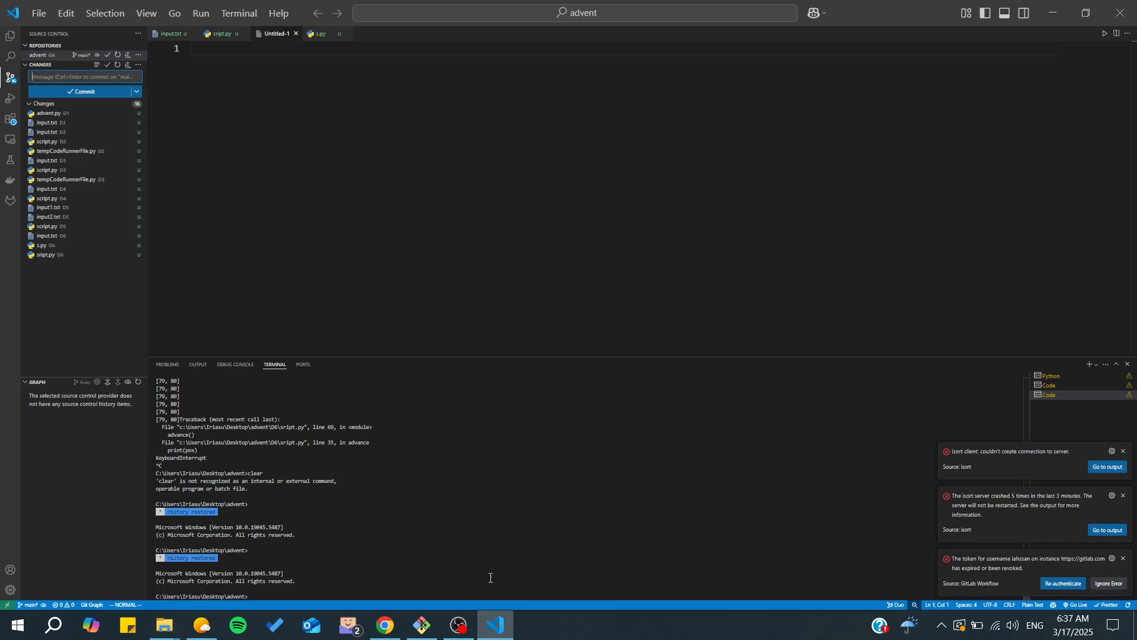
Permanently delete advent's .git folder in File Explorer and confirm VS Code reports no repository.
click(162, 624)
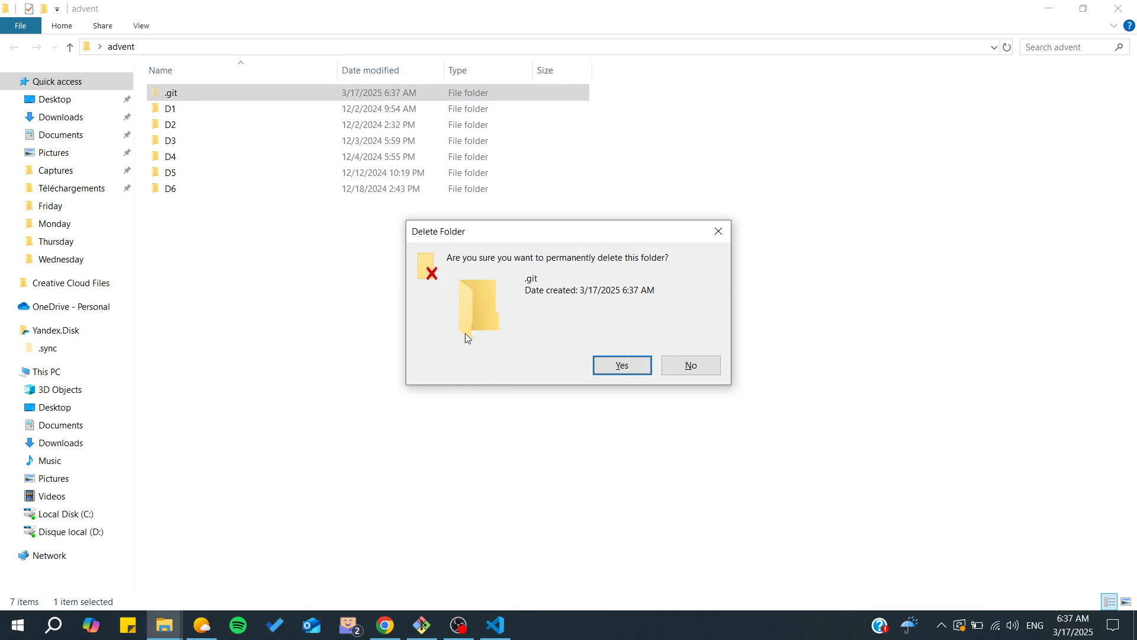
click(619, 365)
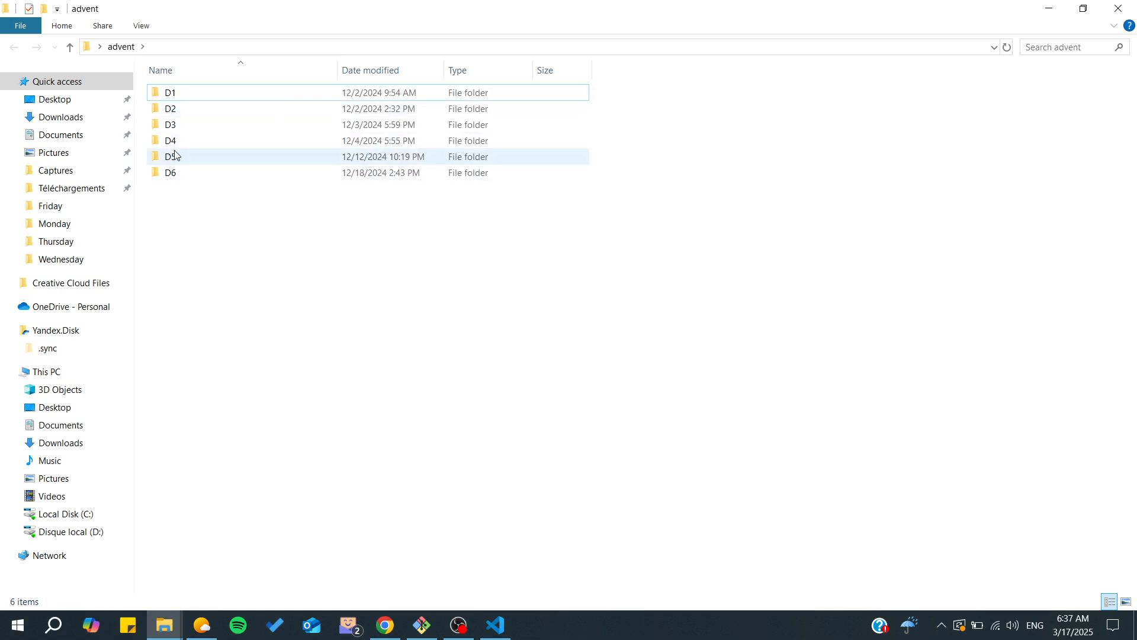
click(495, 630)
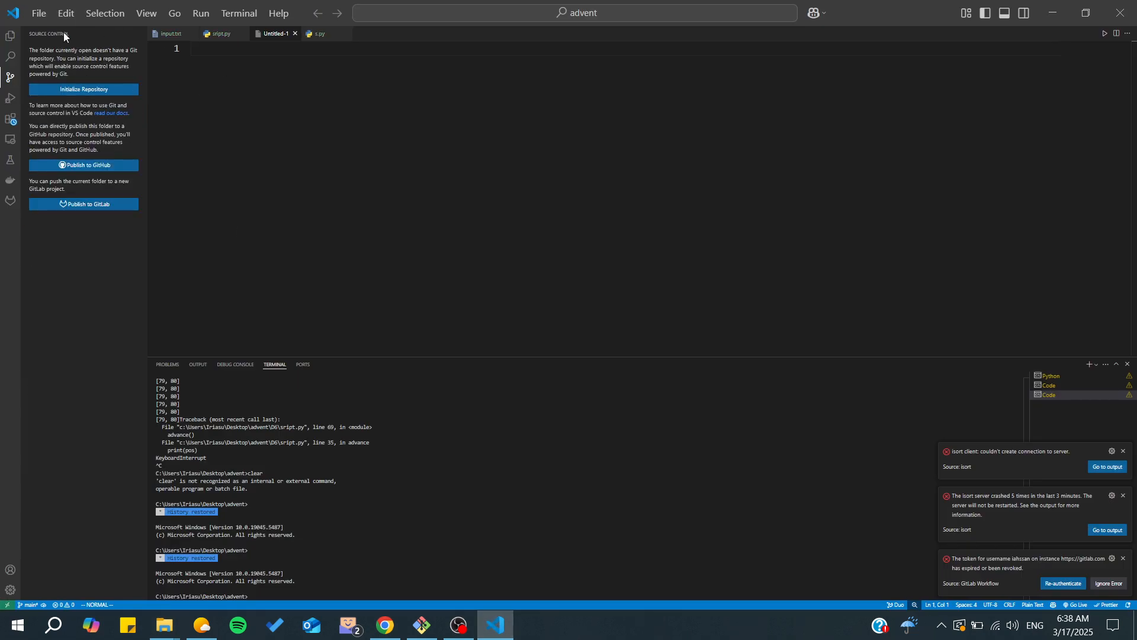
mouse_move(164, 78)
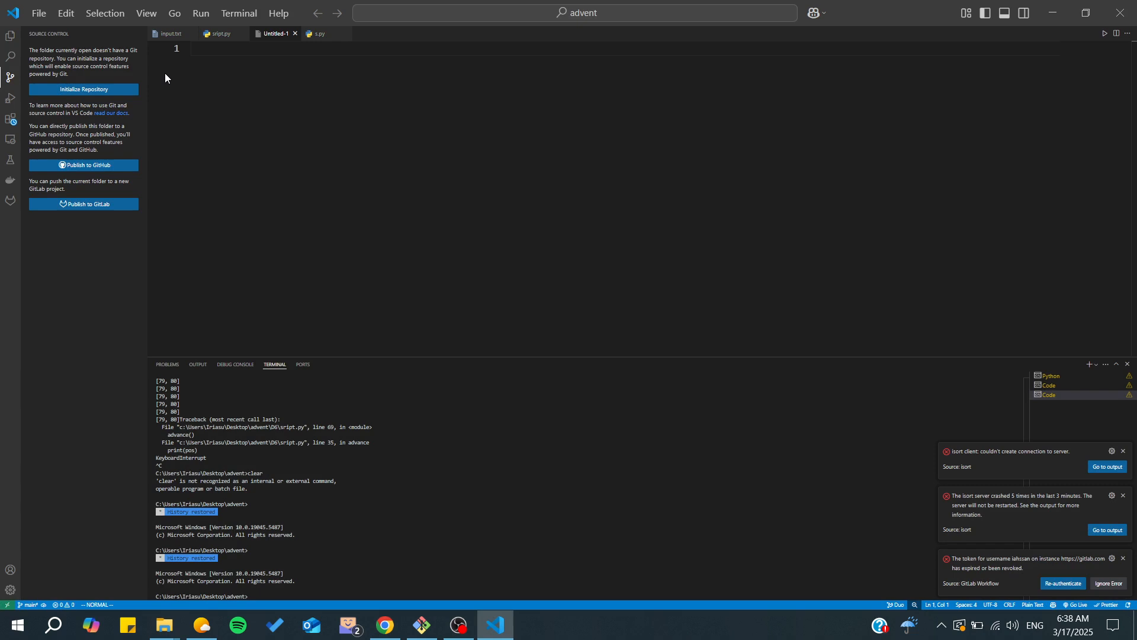
mouse_move(64, 162)
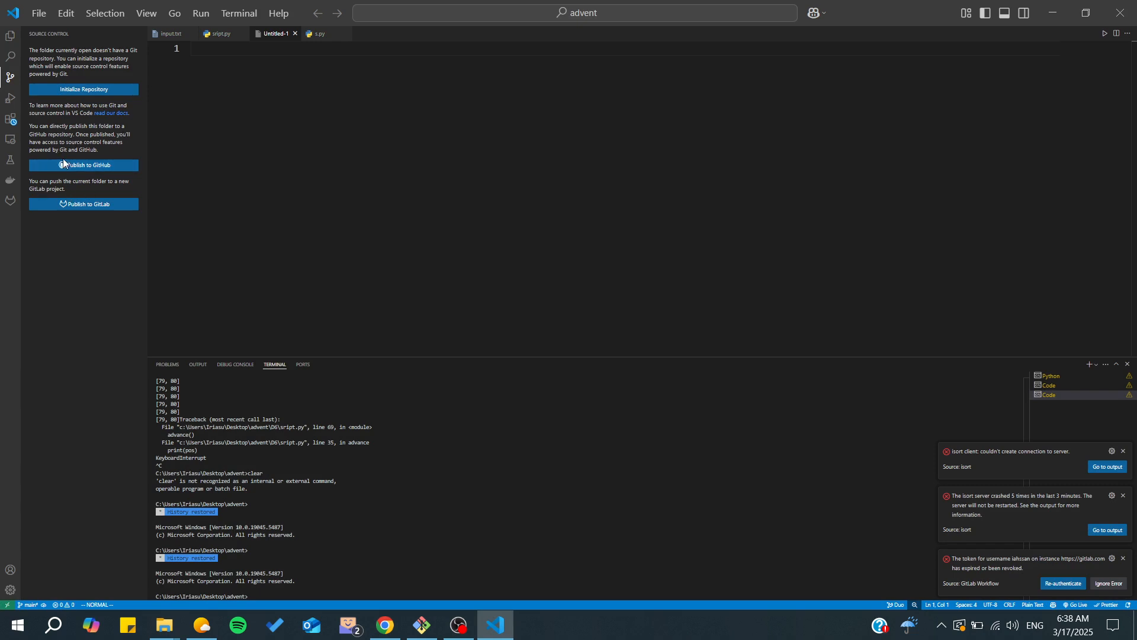
mouse_move(82, 203)
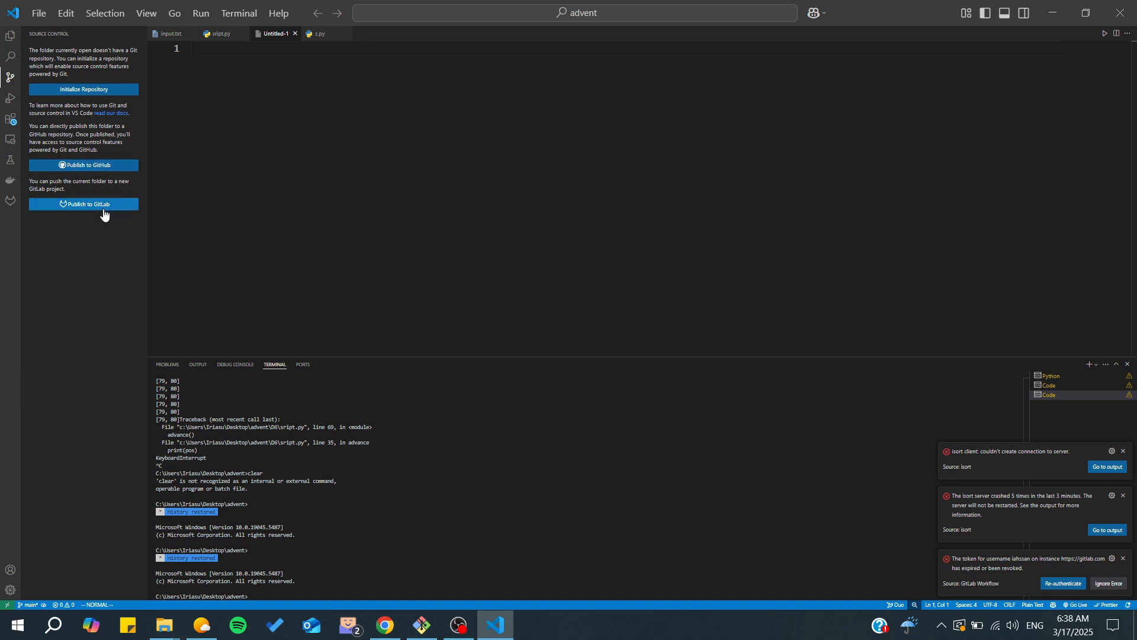
mouse_move(62, 99)
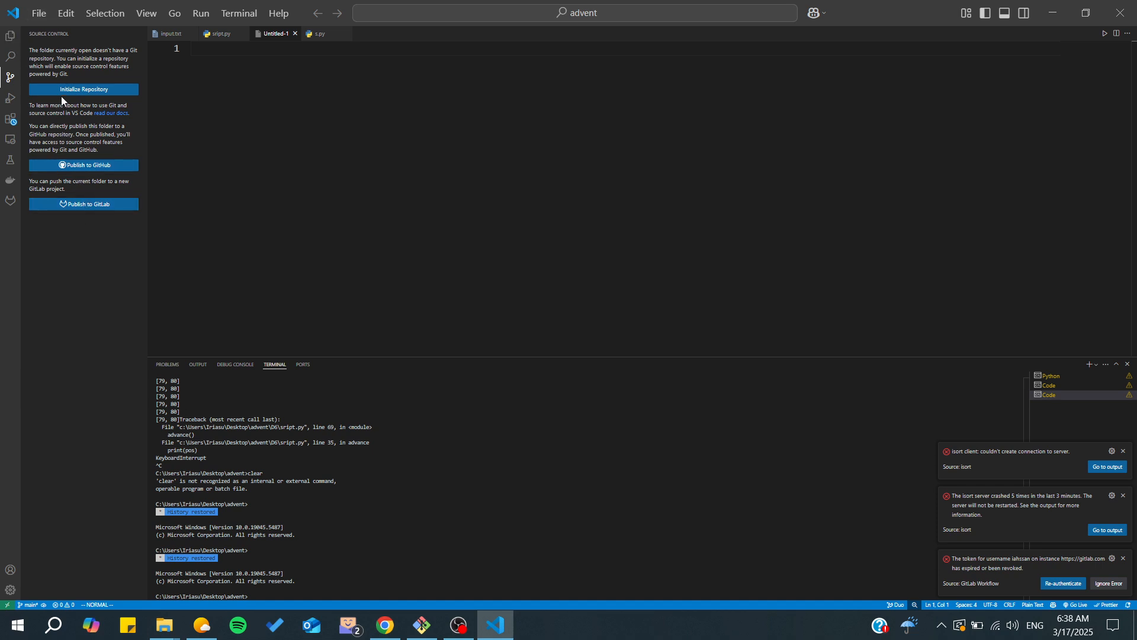
Browse the File menu and Search view, then show the advent tree with D1–D6 and scripts.
click(38, 13)
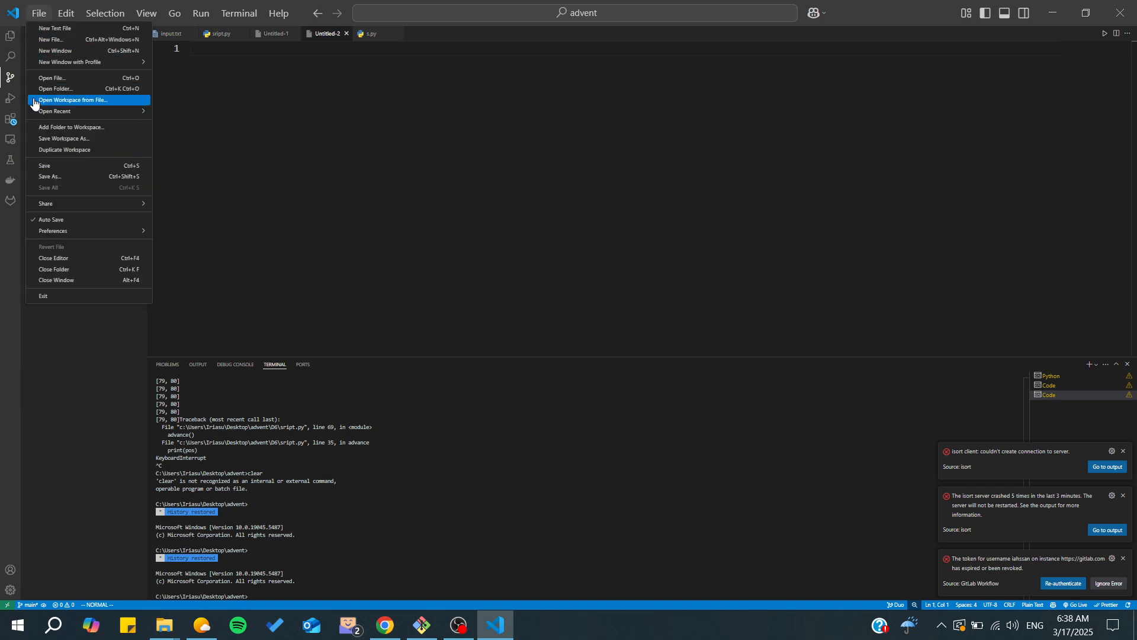
mouse_move(43, 429)
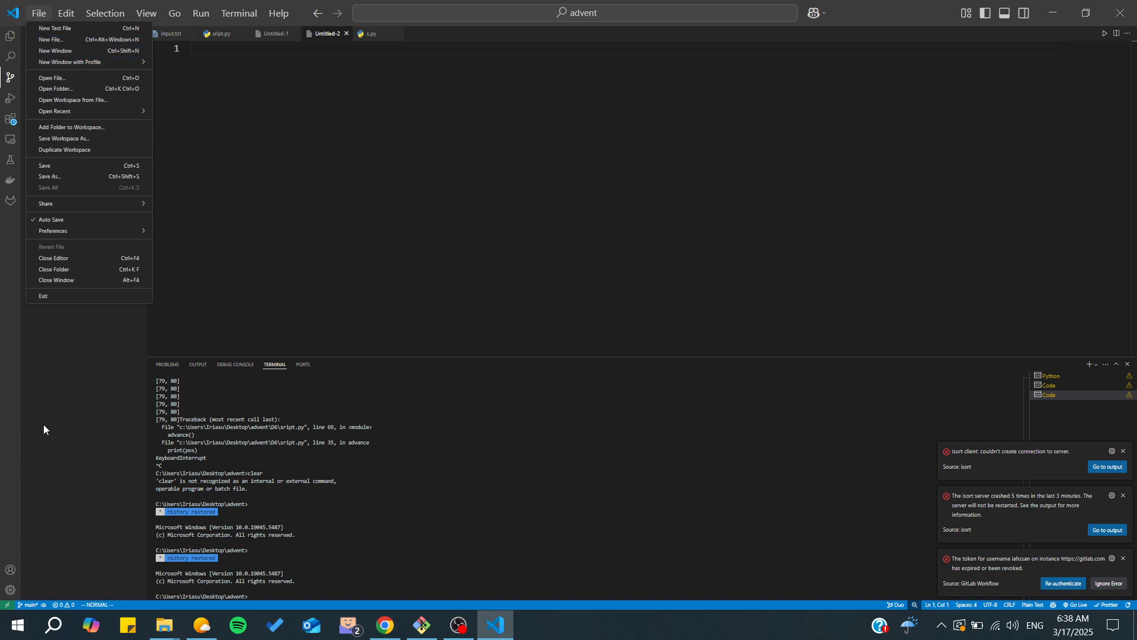
click(11, 77)
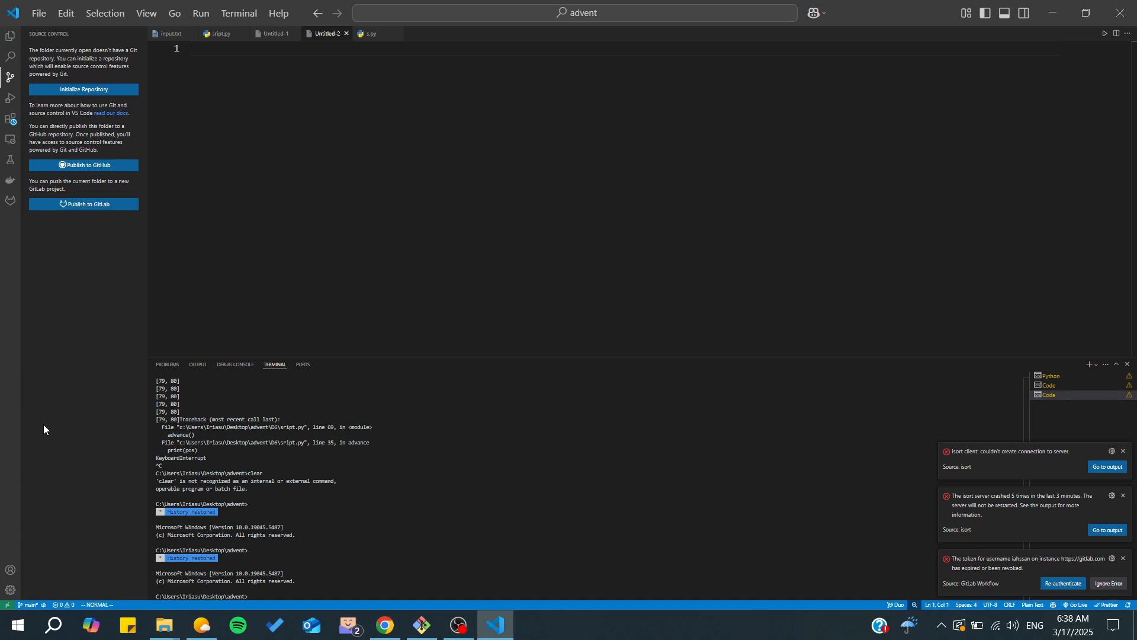
click(11, 56)
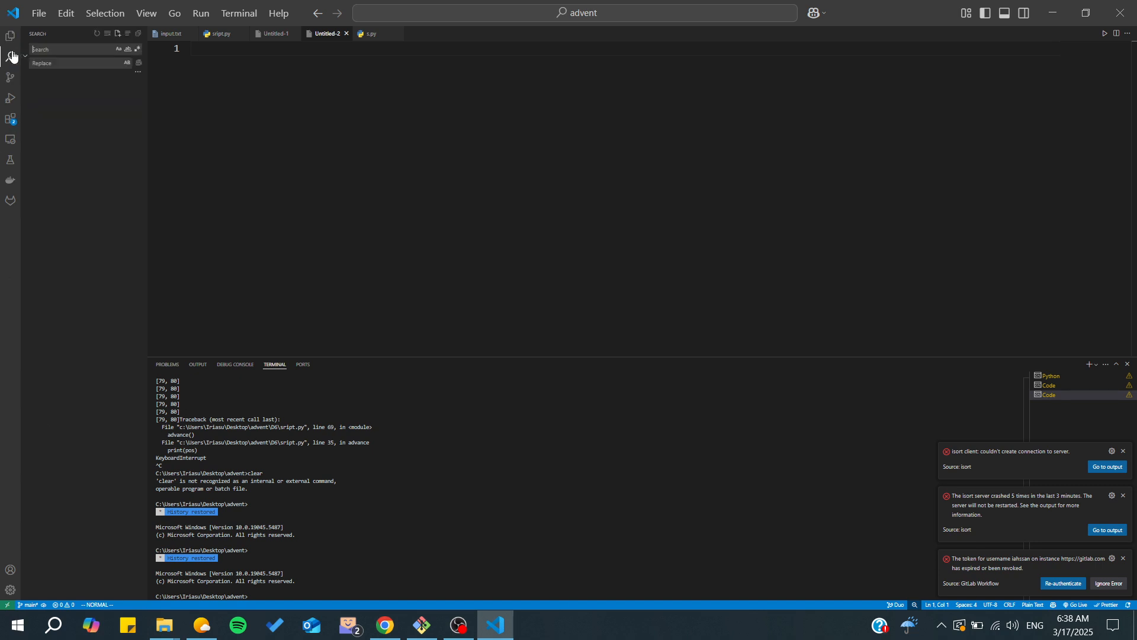
click(10, 35)
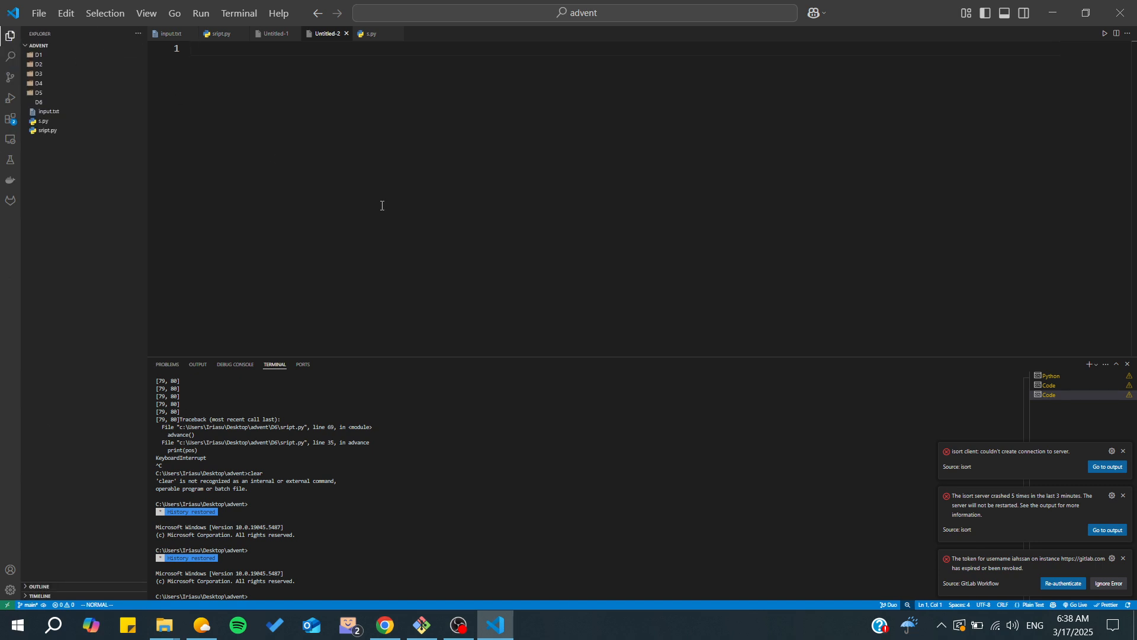